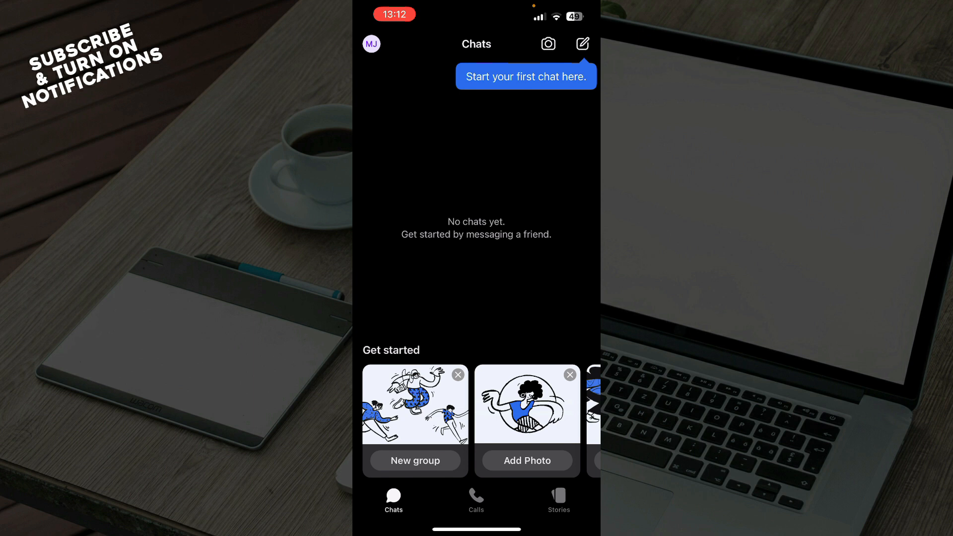
Step: Browse the empty chats, view the empty recent-calls list, then show the Stories feed with My Stories and Signal's story
left_click(581, 43)
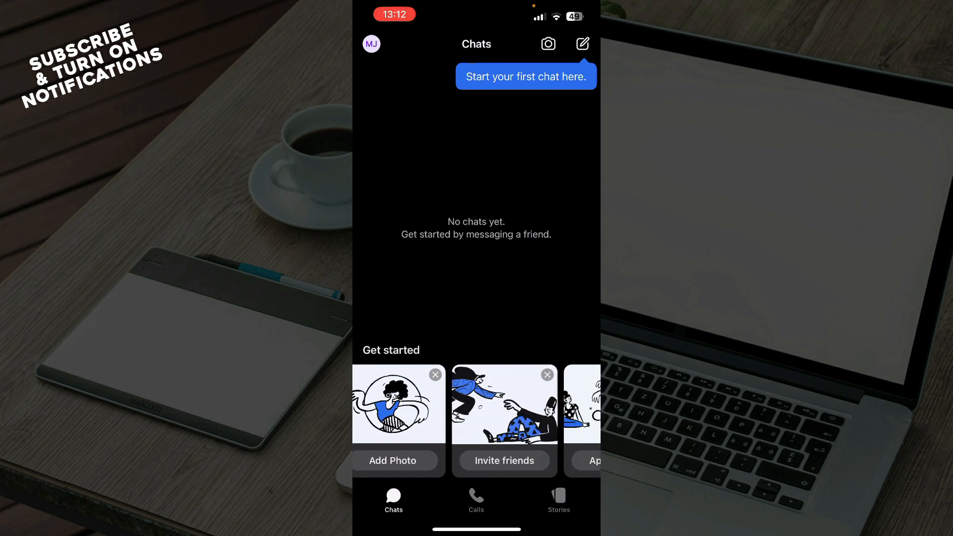
scroll("right", 3)
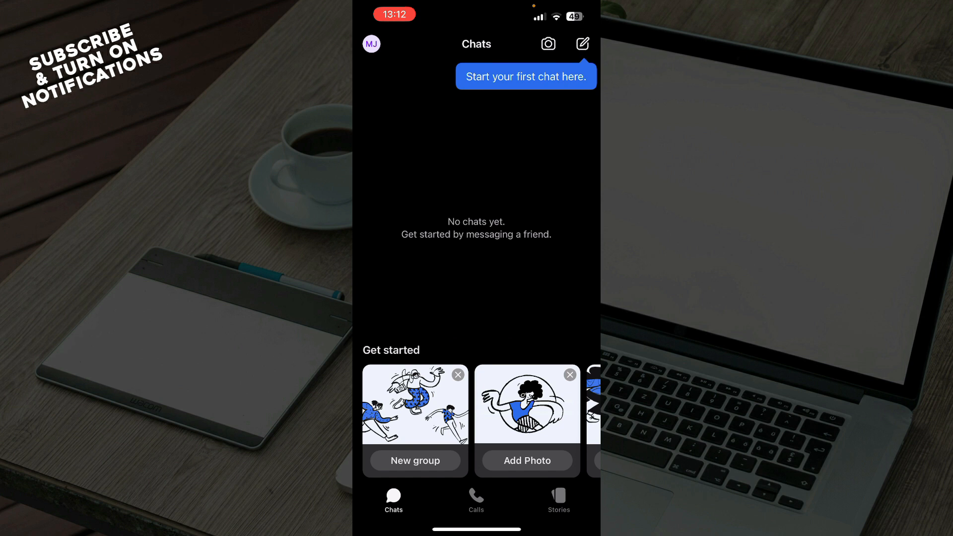
left_click(476, 499)
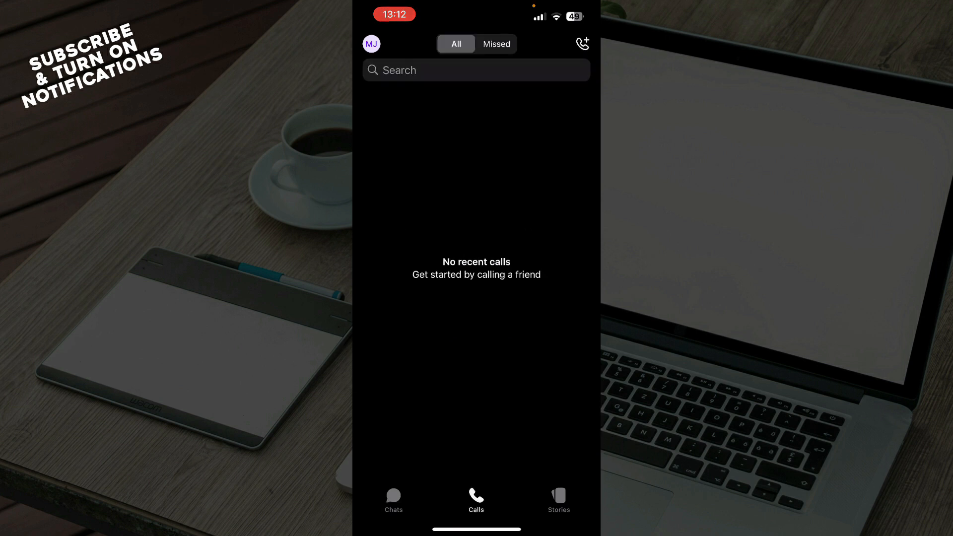
left_click(557, 498)
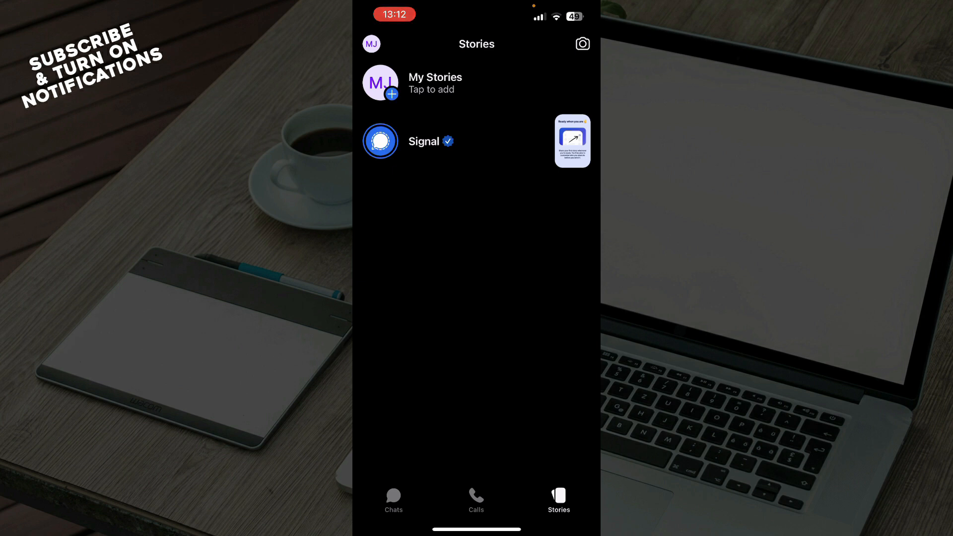
Step: Bring up Settings from the profile avatar and reveal the list down to Invite Your Friends
left_click(393, 498)
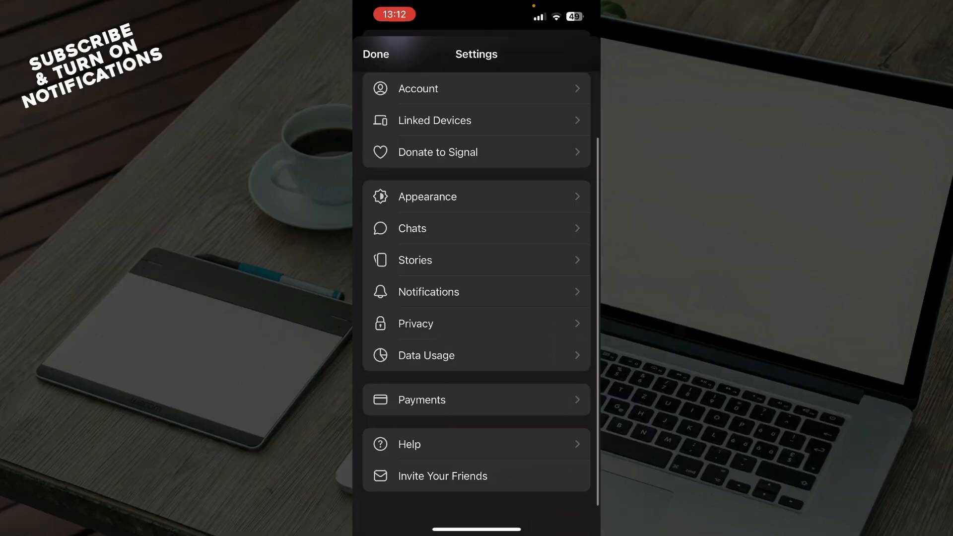
scroll("down", 3)
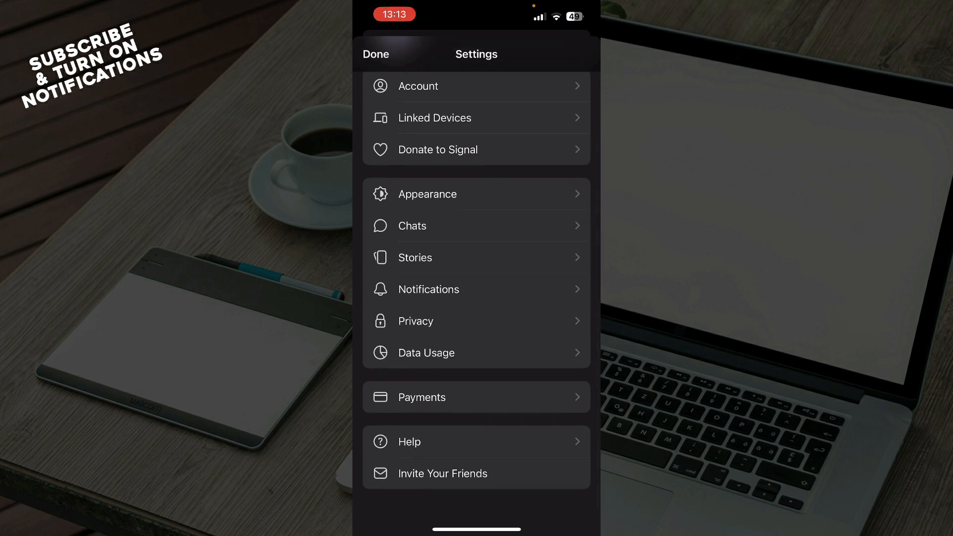
Step: Dismiss Settings with Done, back to the empty Chats list with get-started suggestions
left_click(376, 54)
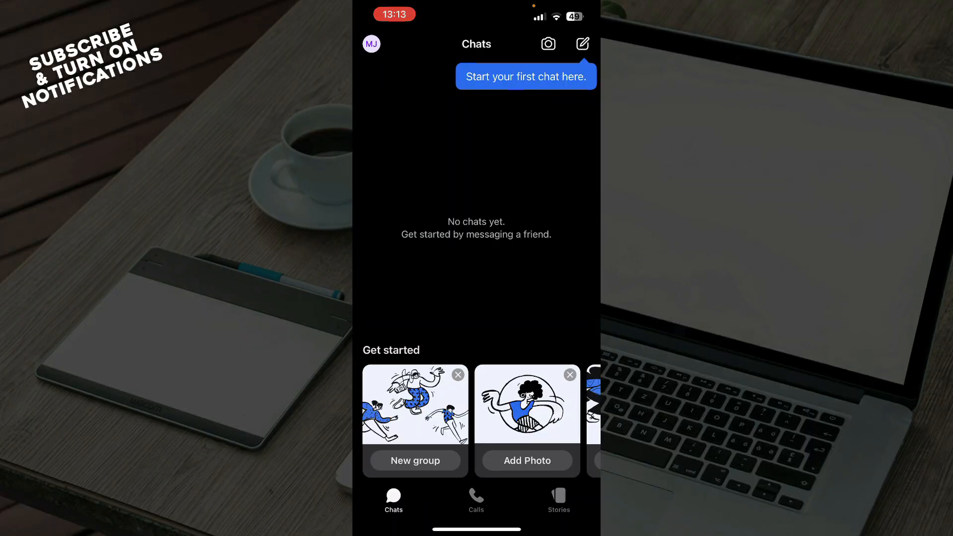